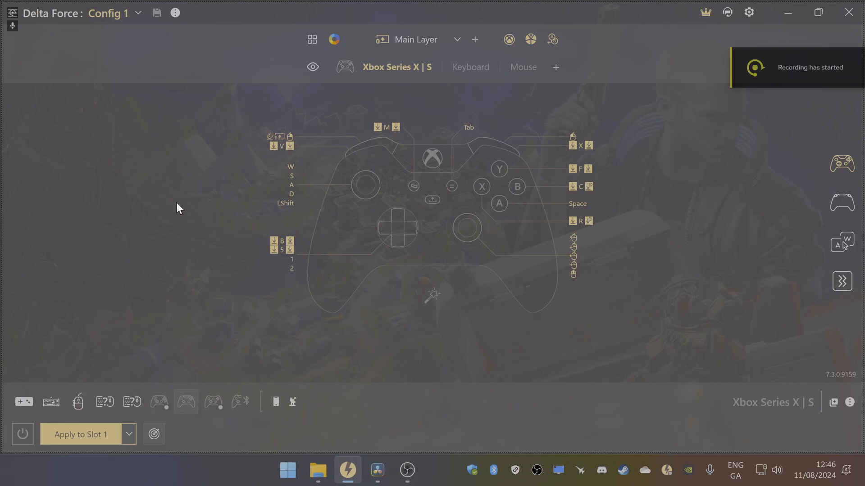
mouse_move(163, 220)
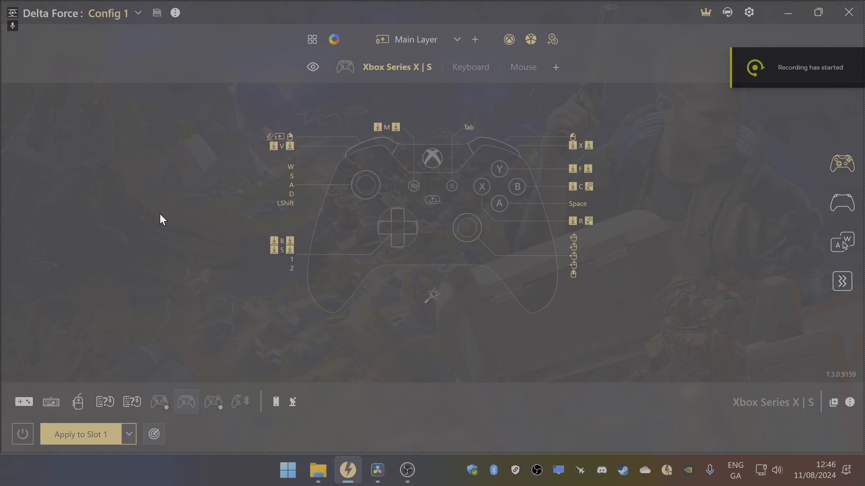
mouse_move(184, 177)
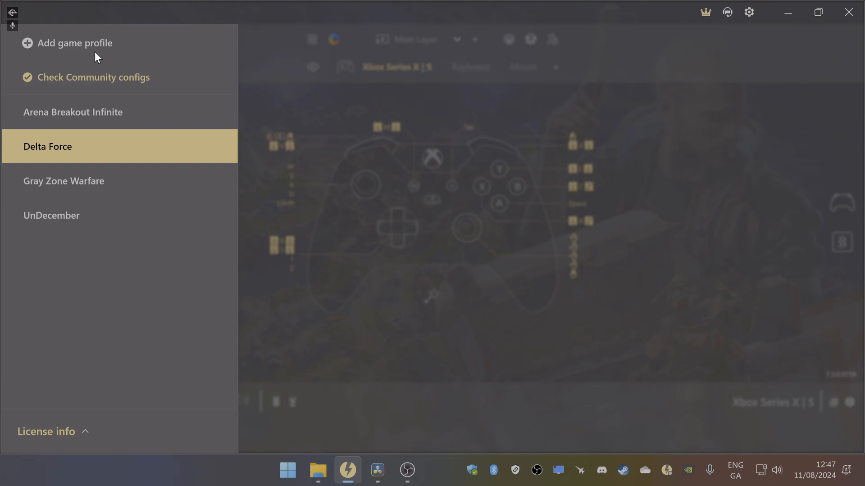
Step: Add a new game profile and enter Delta Force as the game name
click(74, 43)
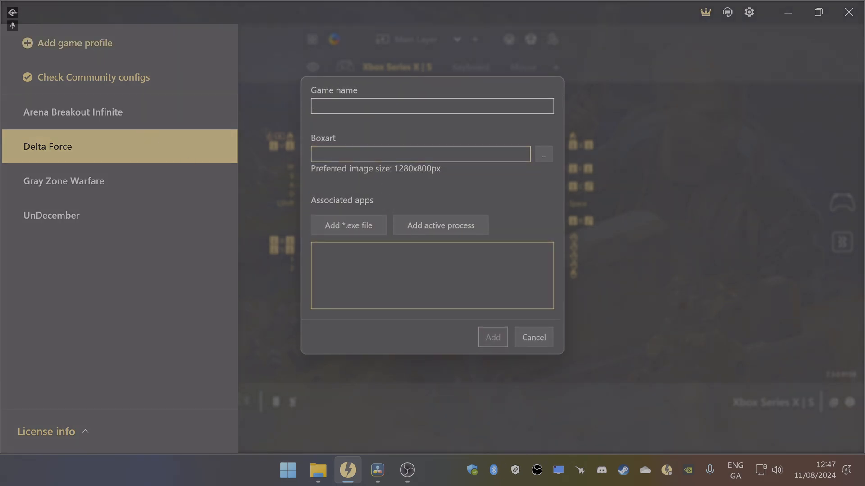
text(Delta Force)
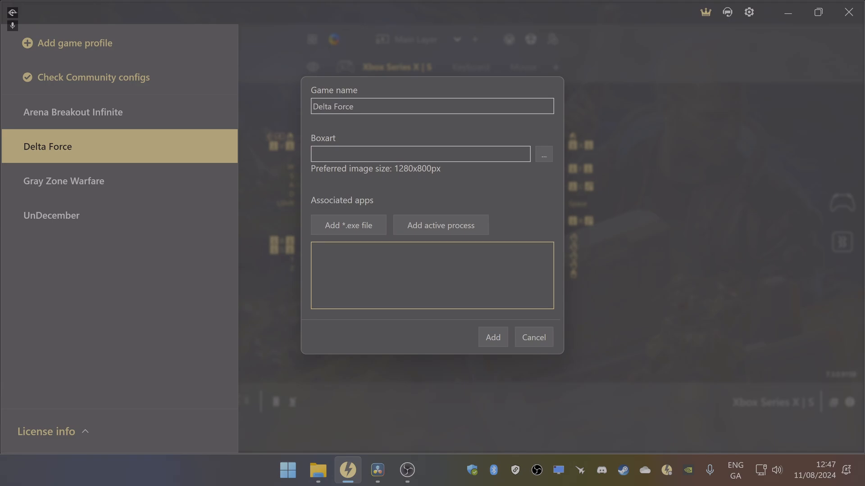
Step: Browse to the Delta Force Hawk Ops Pre-Alpha Test install folder for an executable, then cancel adding the profile
click(347, 225)
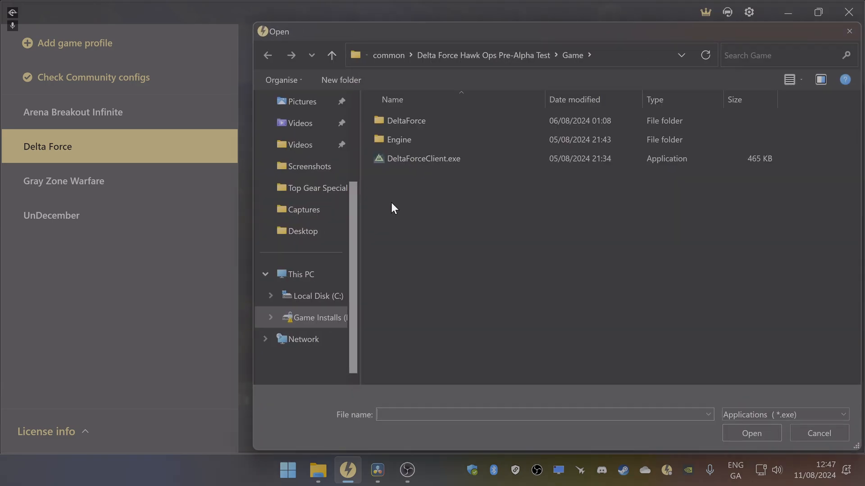
click(327, 318)
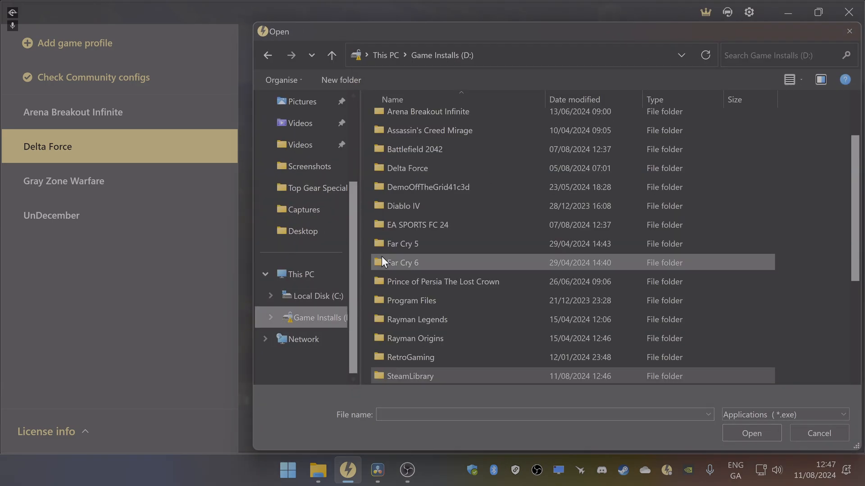
double_click(409, 376)
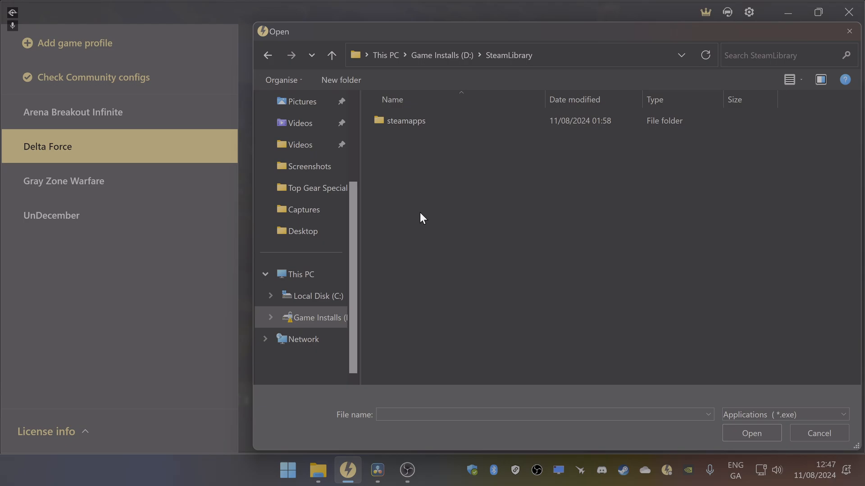
click(407, 120)
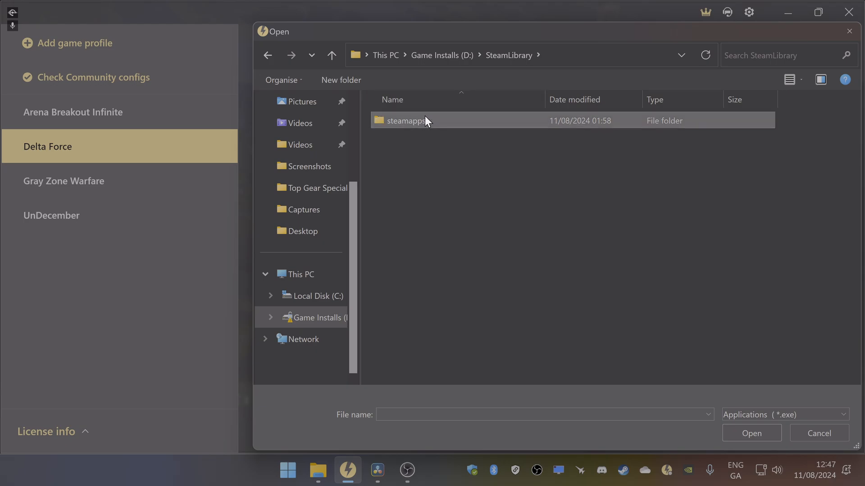
double_click(407, 120)
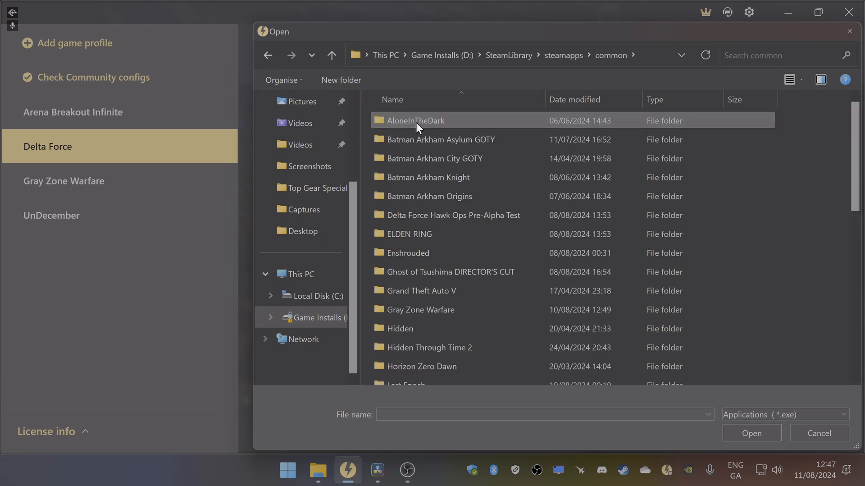
click(452, 215)
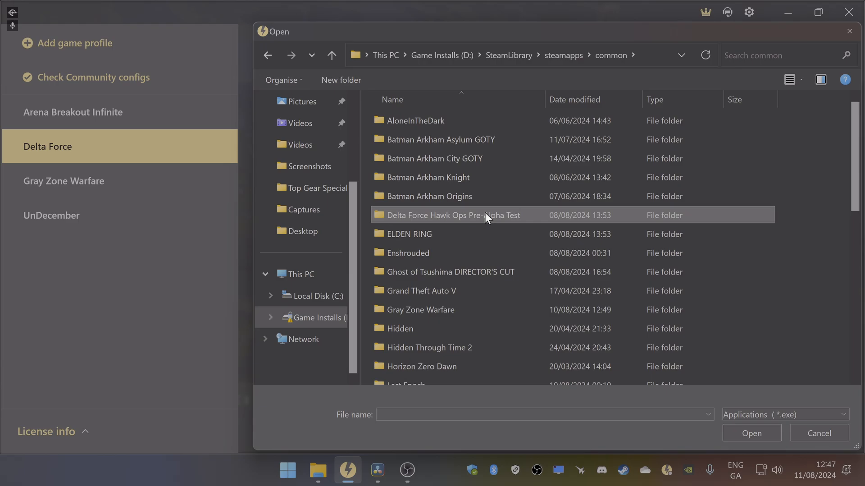
double_click(453, 216)
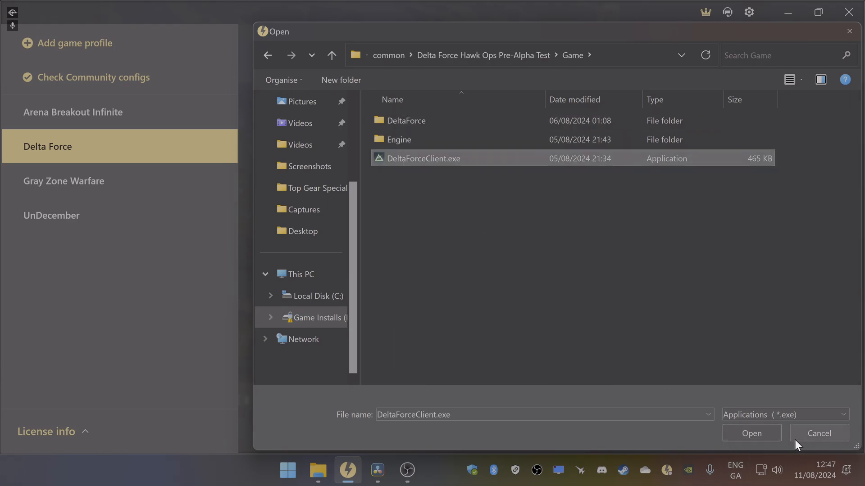
click(752, 433)
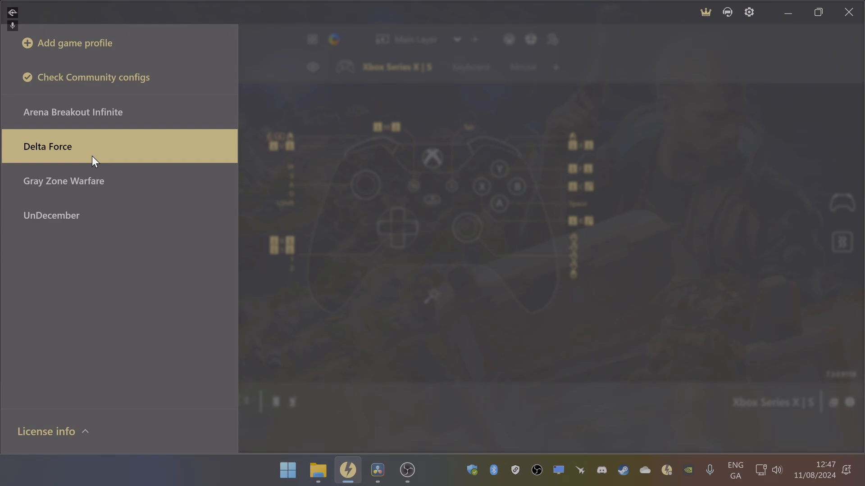
Step: Select the existing Delta Force profile to show its Config 1 mappings
click(47, 146)
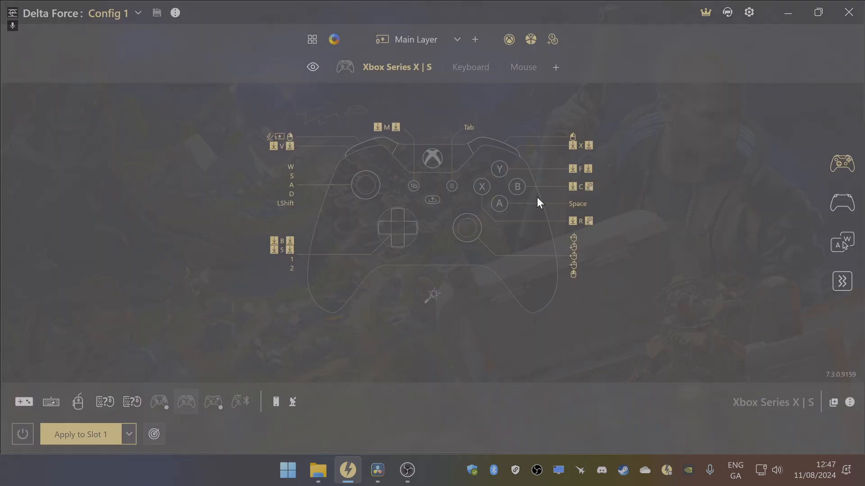
mouse_move(494, 232)
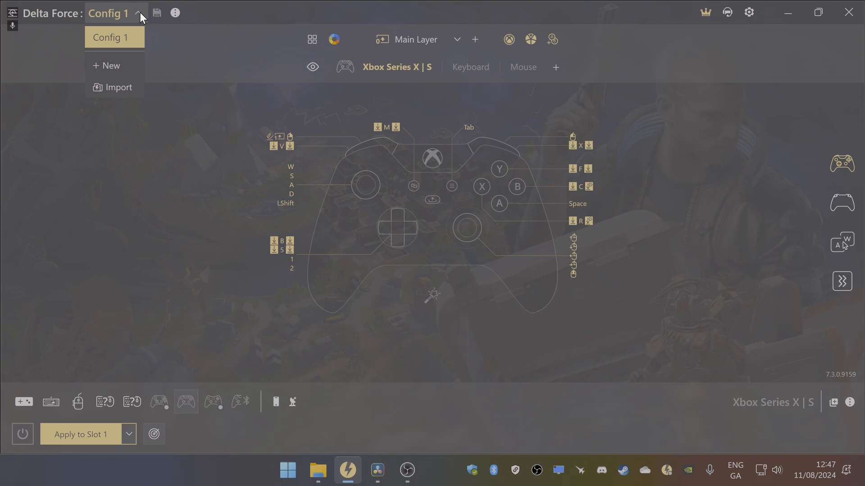
Step: Start a config import, look in Downloads, and cancel the file picker without importing
click(118, 88)
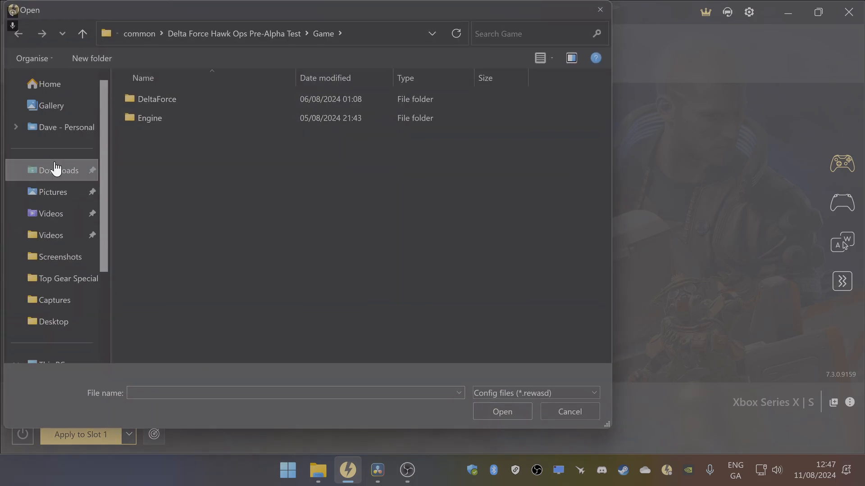
click(60, 170)
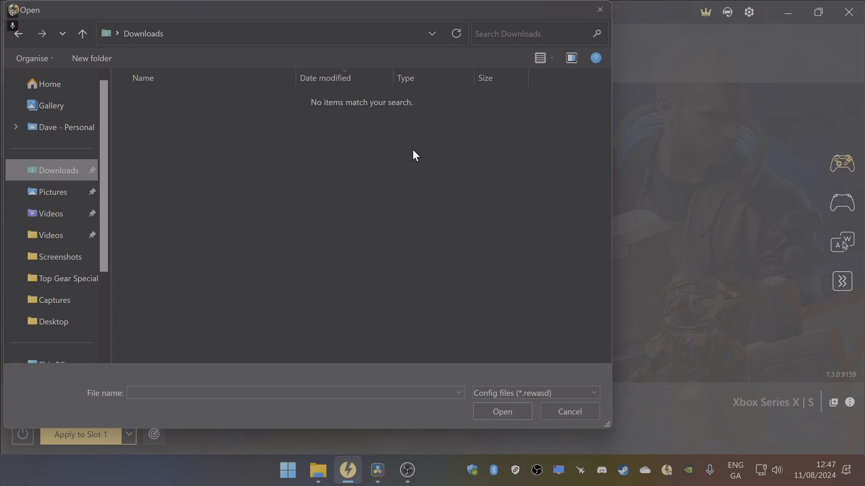
click(569, 412)
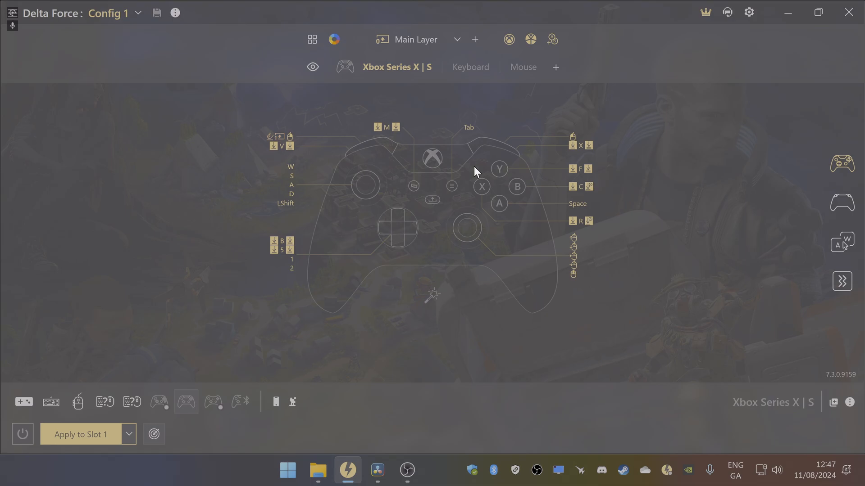
mouse_move(82, 424)
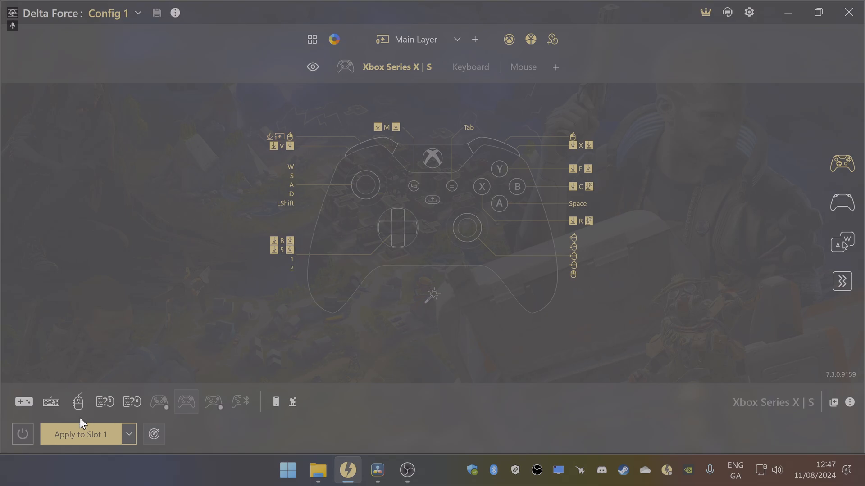
Step: Apply Delta Force Config 1 to controller slot 1
click(80, 434)
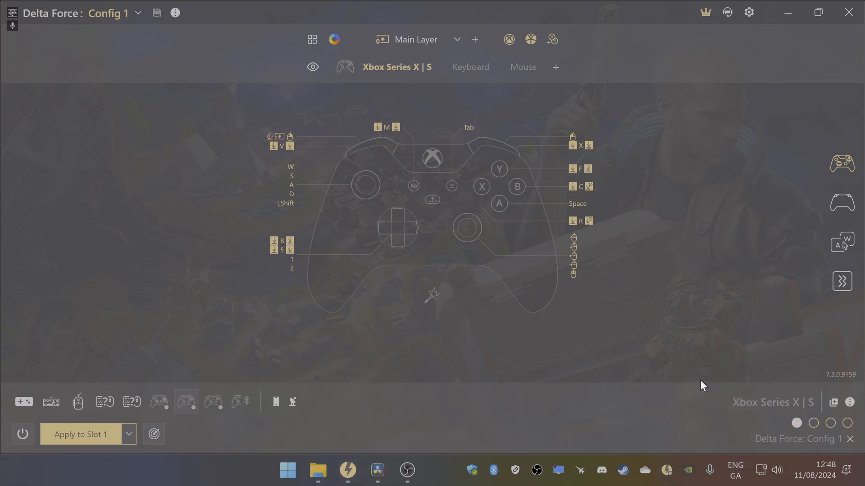
mouse_move(725, 299)
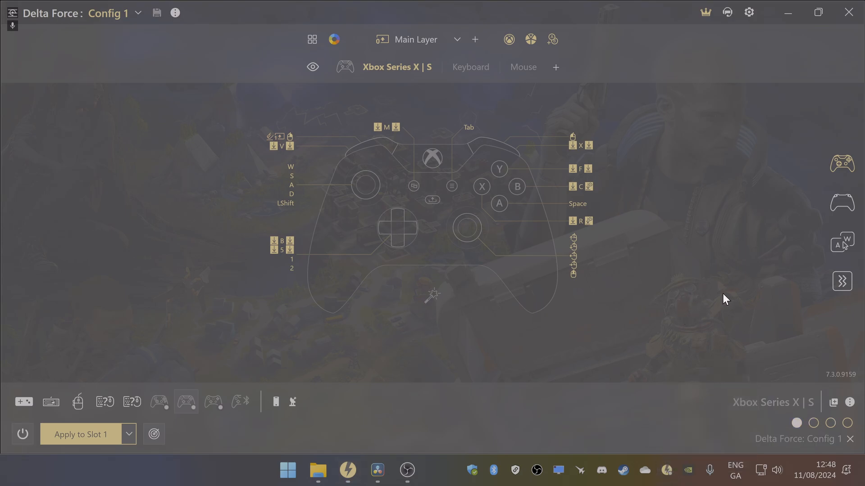